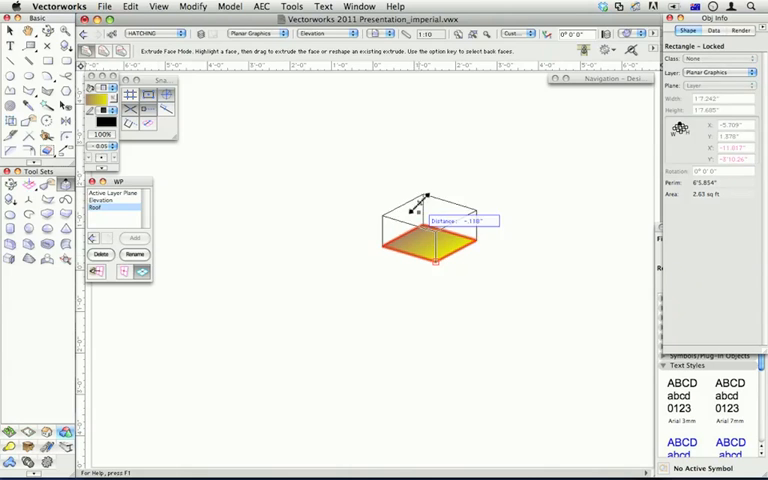
Pull the rectangle's face upward 2'0" to form a box
{"action": "left_click_drag", "start_coordinate": [425, 200], "coordinate": [425, 175]}
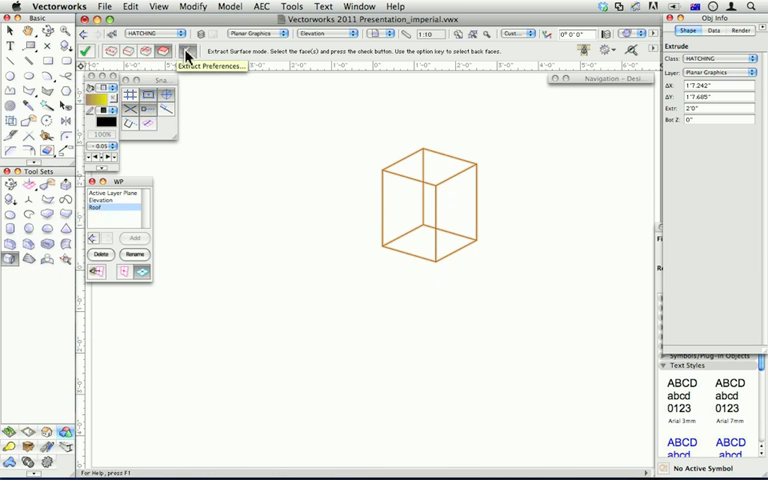
Extract the box's top face as a planar polygon with Select Faces and Create Planar Objects
{"action": "left_click", "coordinate": [185, 52]}
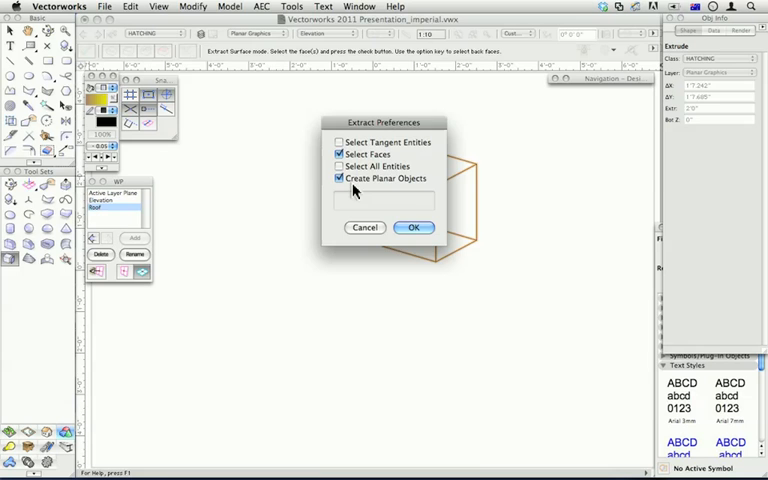
{"action": "left_click", "coordinate": [413, 227]}
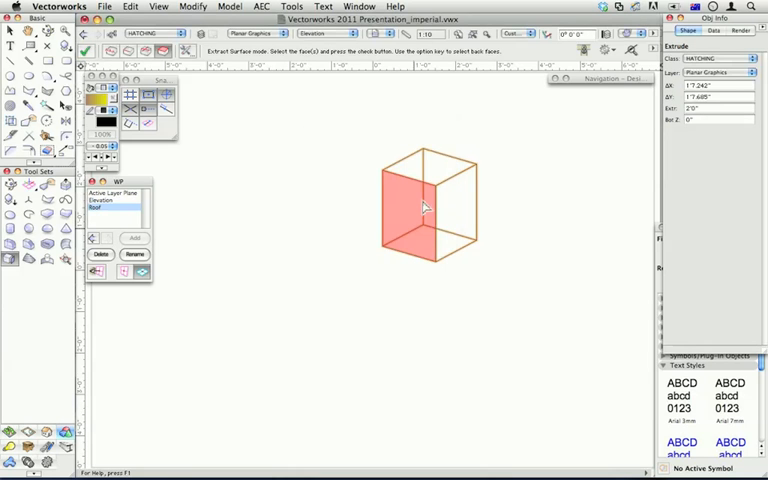
{"action": "left_click", "coordinate": [440, 170]}
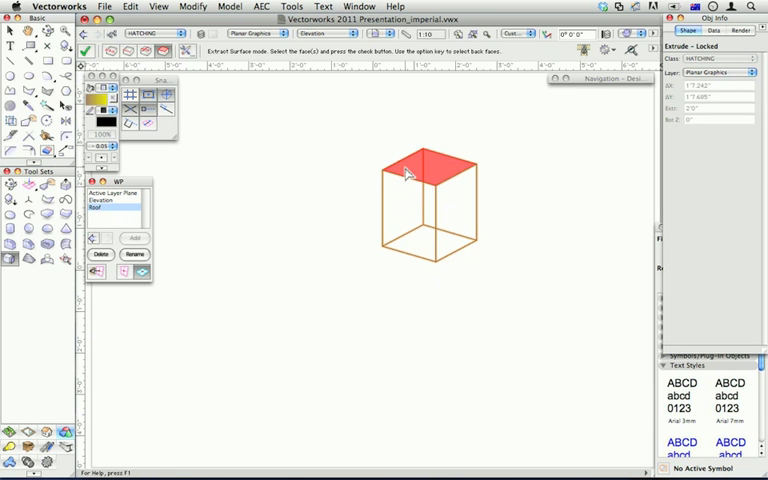
{"action": "left_click", "coordinate": [420, 170]}
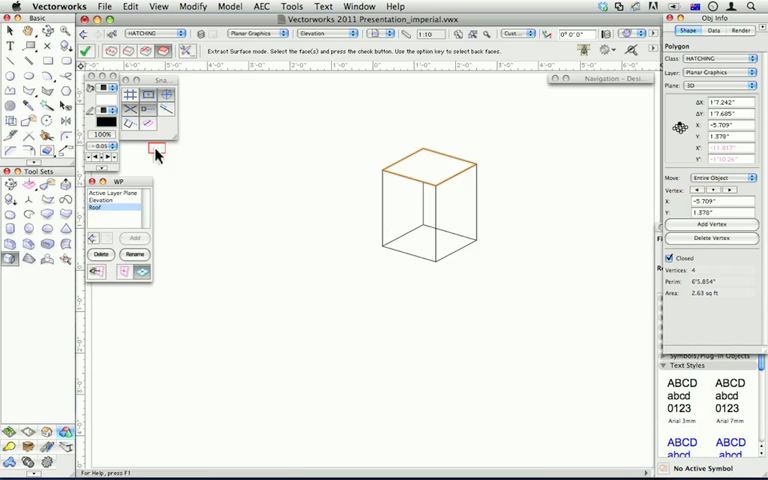
Inset the extracted top polygon 1" and extrude it into a 3" slab
{"action": "left_click", "coordinate": [28, 150]}
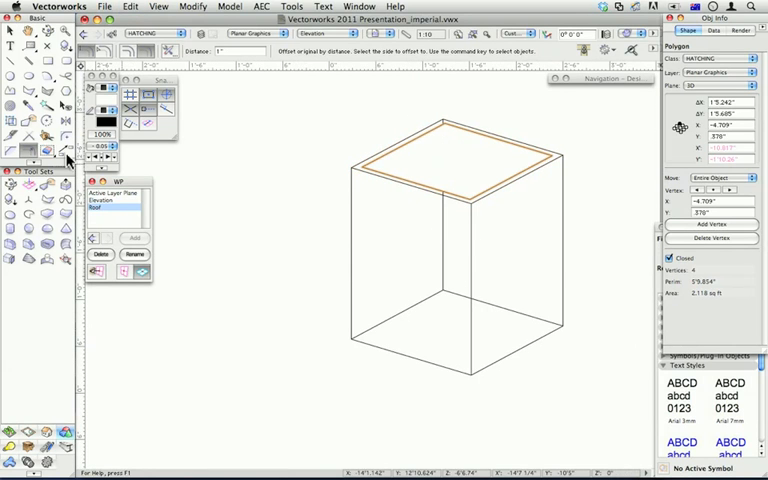
{"action": "left_click", "coordinate": [65, 189]}
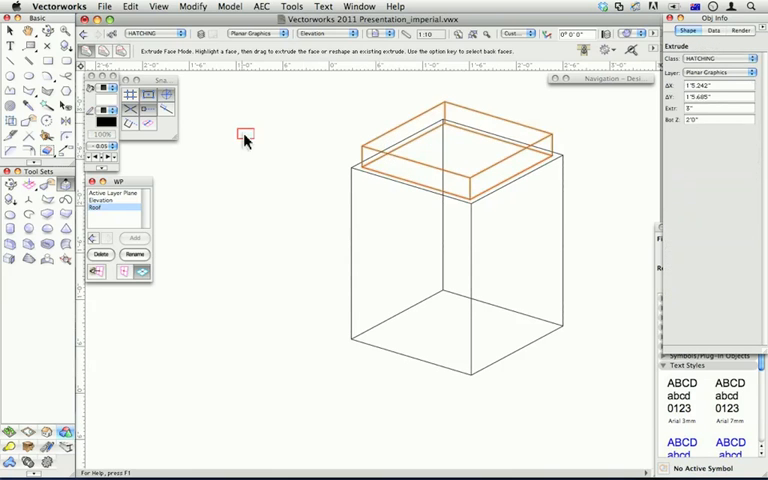
{"action": "mouse_move", "coordinate": [150, 163]}
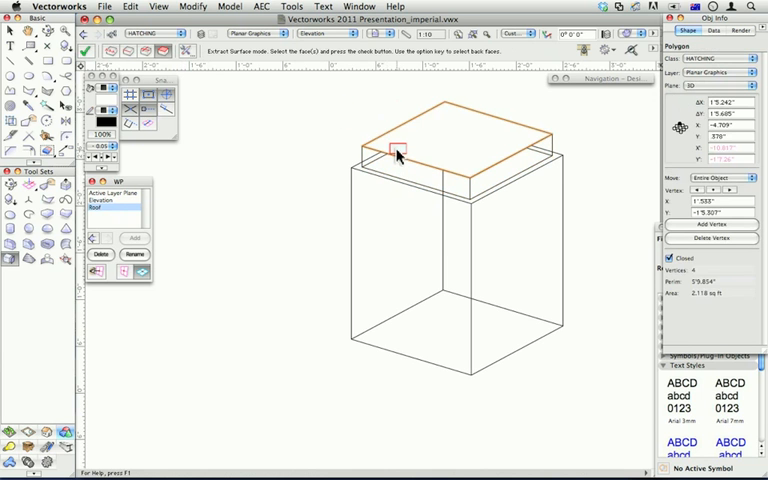
Offset the slab's extracted top outline outward by 1"
{"action": "left_click", "coordinate": [33, 150]}
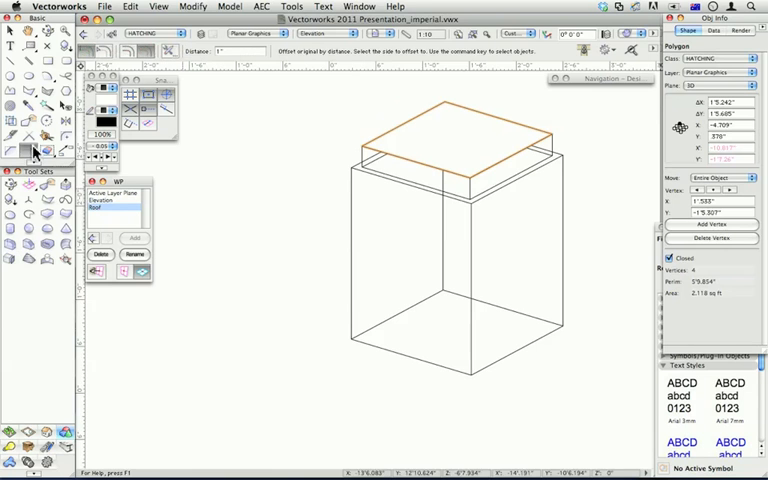
{"action": "mouse_move", "coordinate": [335, 140]}
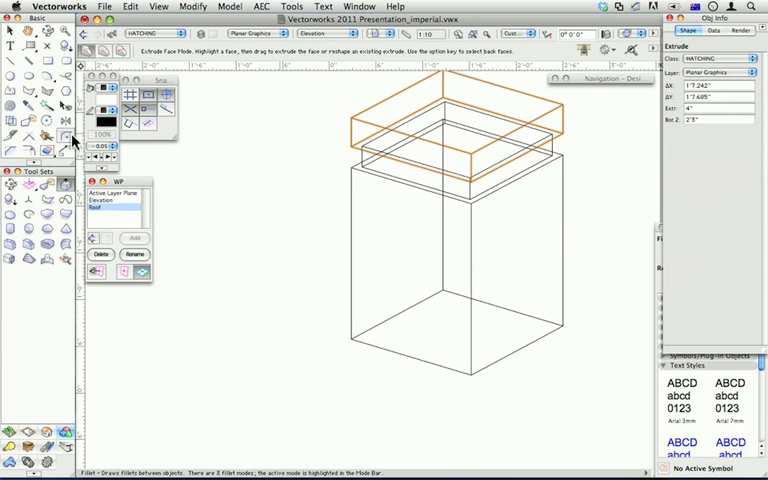
{"action": "mouse_move", "coordinate": [70, 148]}
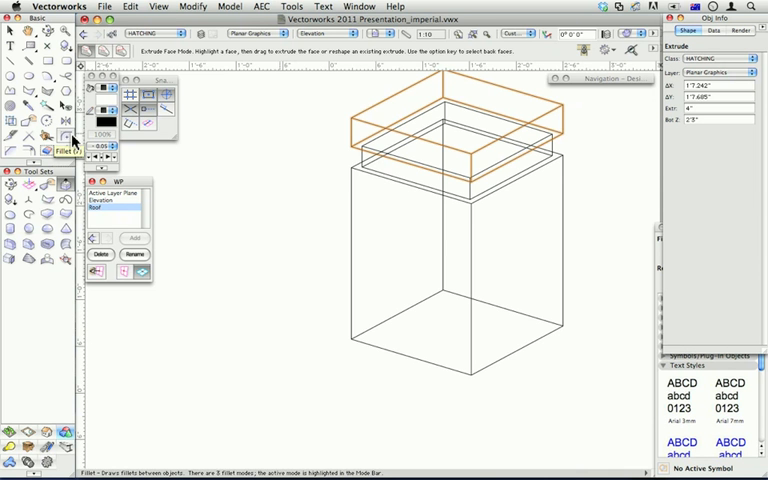
{"action": "mouse_move", "coordinate": [73, 140]}
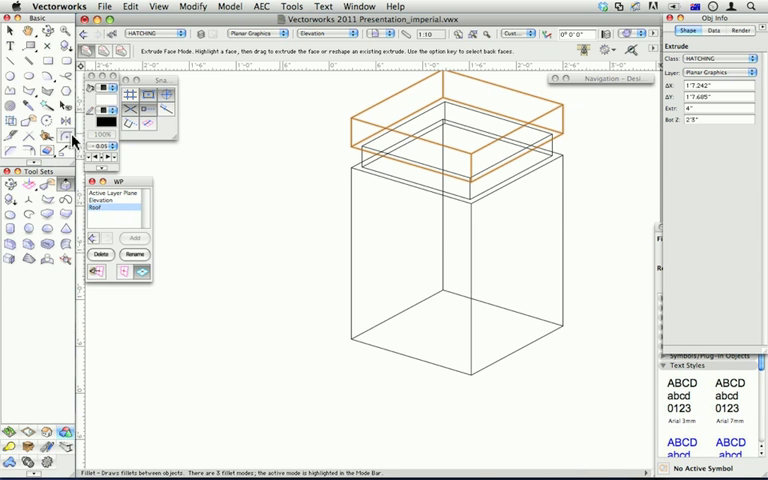
Set the working plane on the box's side face and draw a circle there
{"action": "left_click", "coordinate": [25, 185]}
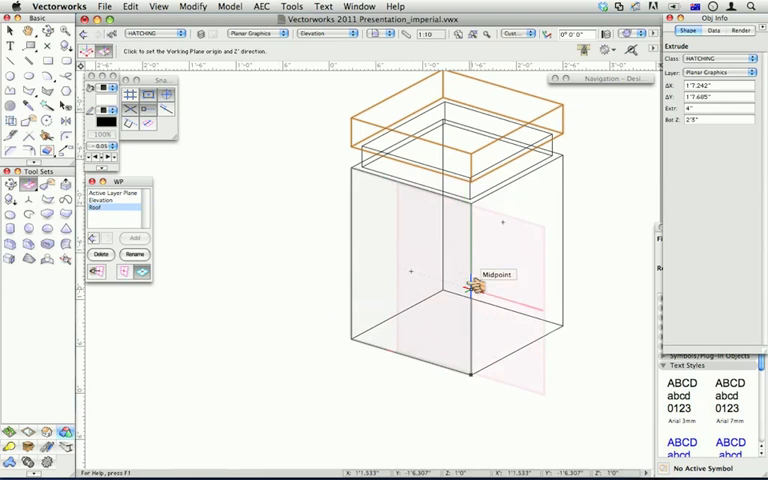
{"action": "left_click", "coordinate": [471, 289]}
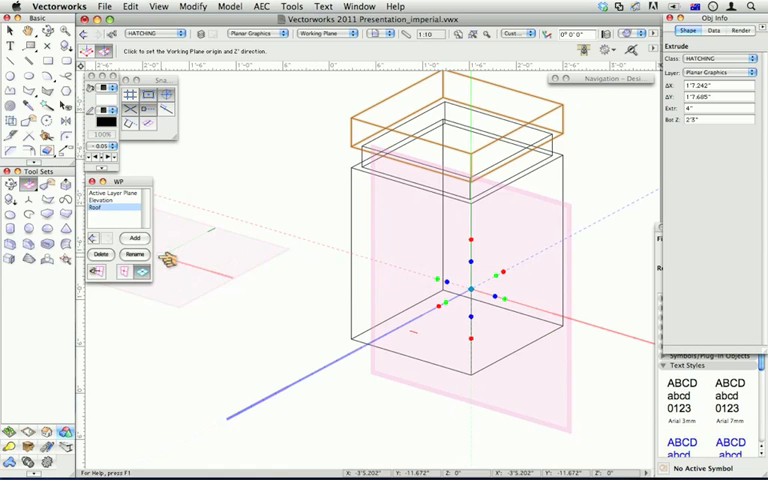
{"action": "left_click", "coordinate": [28, 76]}
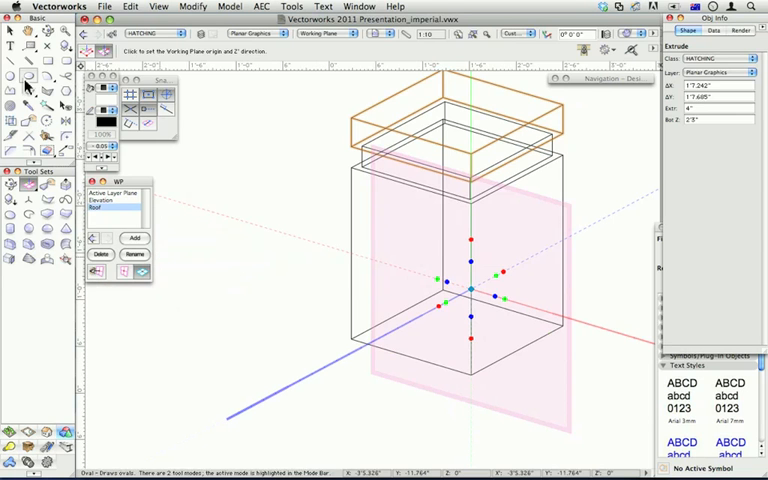
{"action": "left_click", "coordinate": [9, 90]}
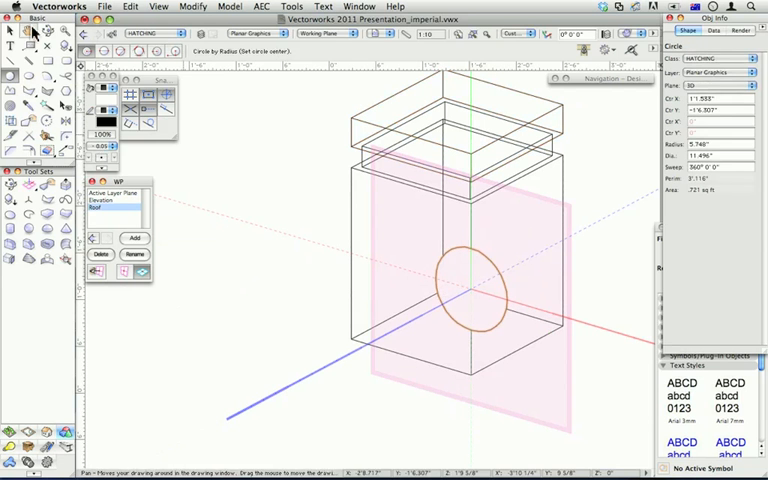
Pick the circle on the side face with Push/Pull to cut into the box
{"action": "left_click", "coordinate": [65, 185]}
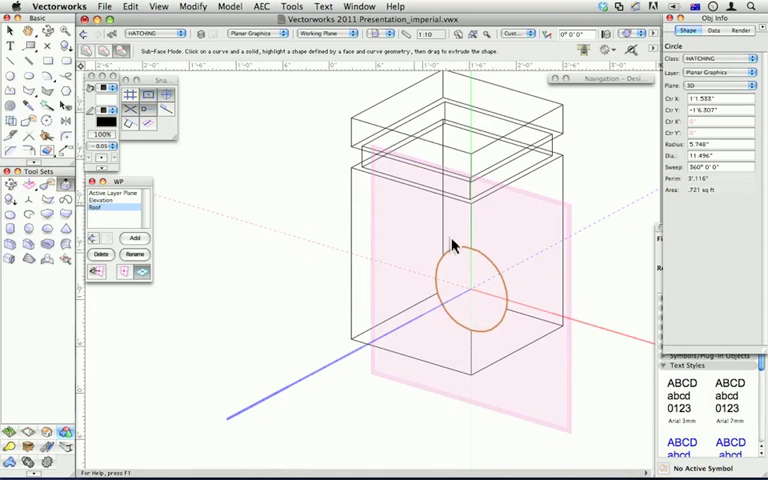
{"action": "left_click", "coordinate": [470, 245]}
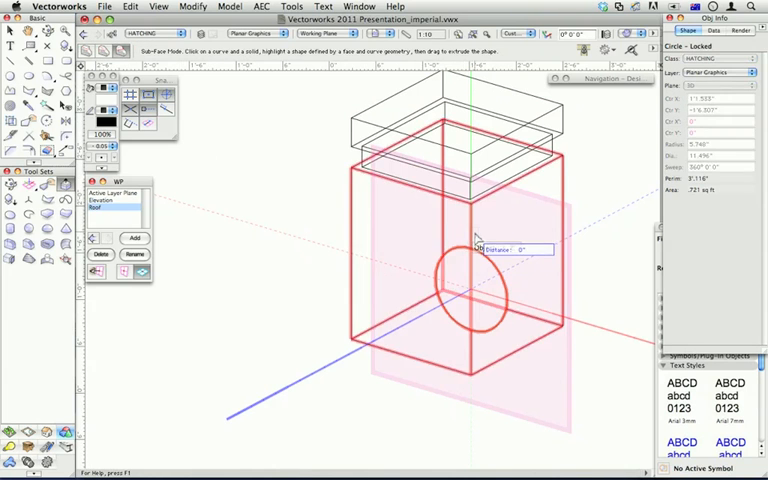
{"action": "mouse_move", "coordinate": [472, 235]}
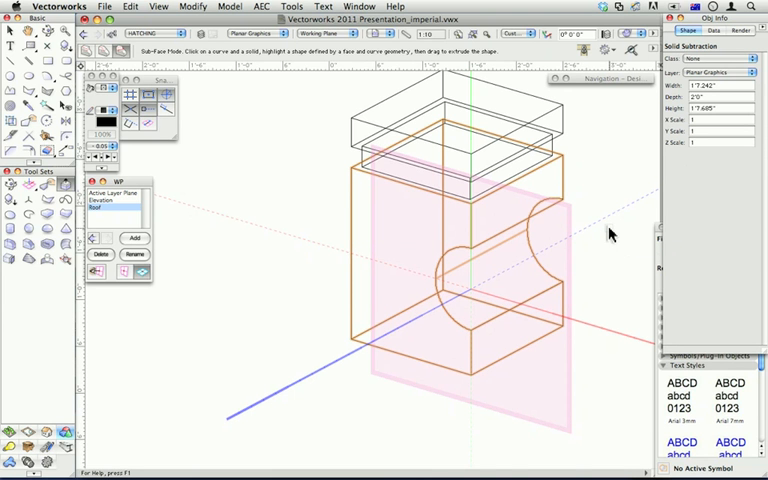
{"action": "mouse_move", "coordinate": [165, 200]}
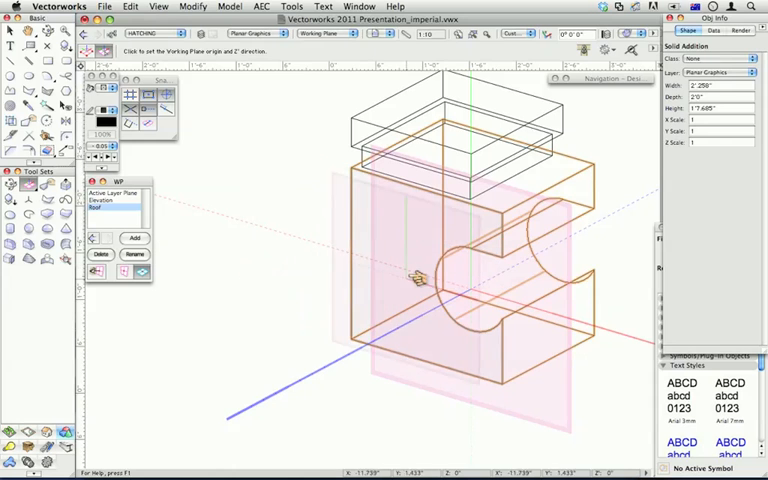
Set the working plane on the C-shaped block's front face
{"action": "left_click", "coordinate": [418, 278]}
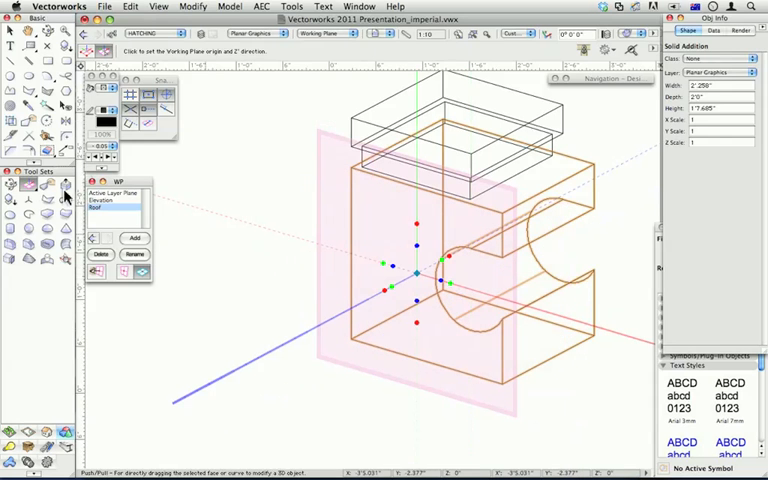
{"action": "left_click", "coordinate": [25, 92]}
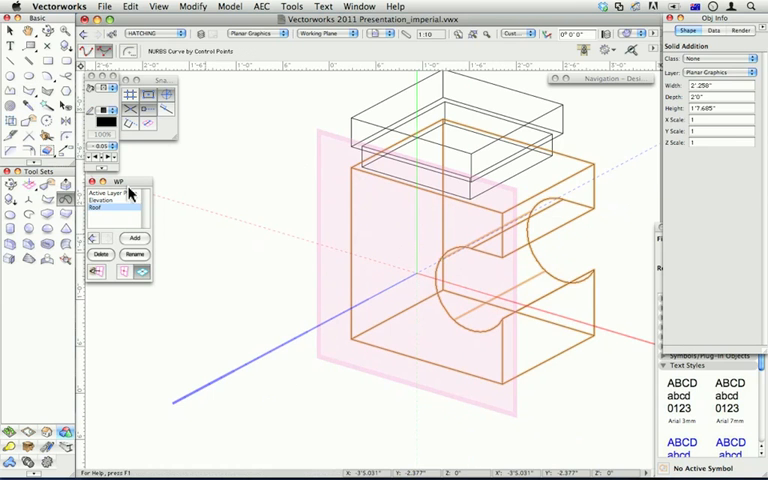
{"action": "mouse_move", "coordinate": [422, 190]}
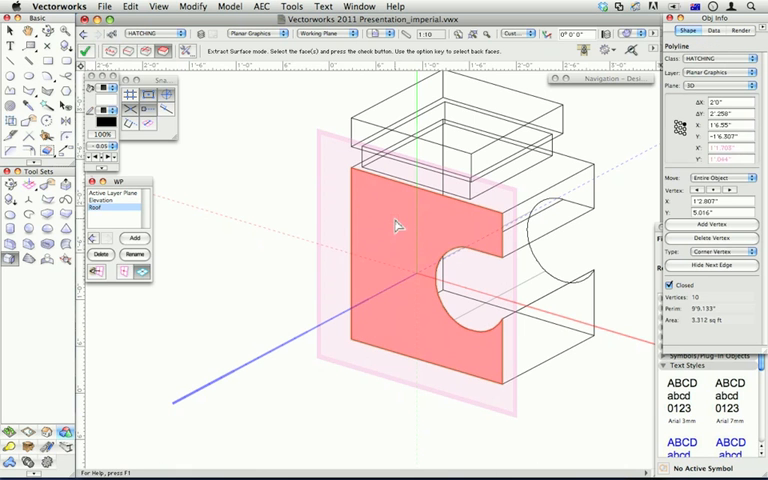
Extract the front and side faces as surfaces and give both a horizontal line hatch
{"action": "left_click", "coordinate": [170, 147]}
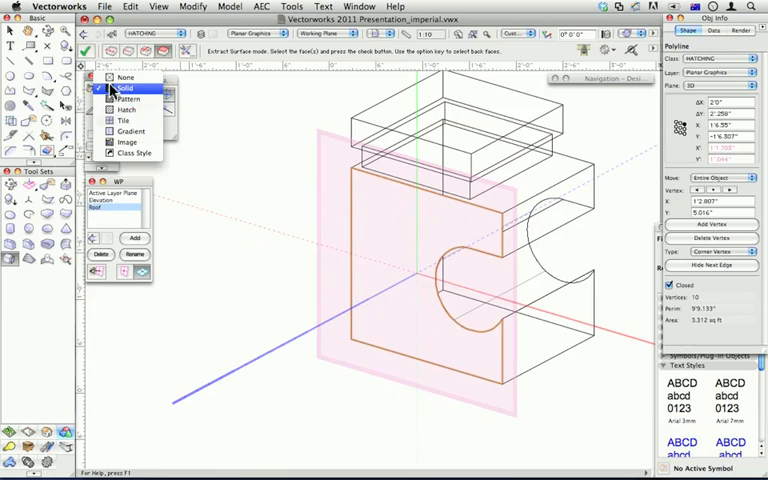
{"action": "left_click", "coordinate": [115, 88]}
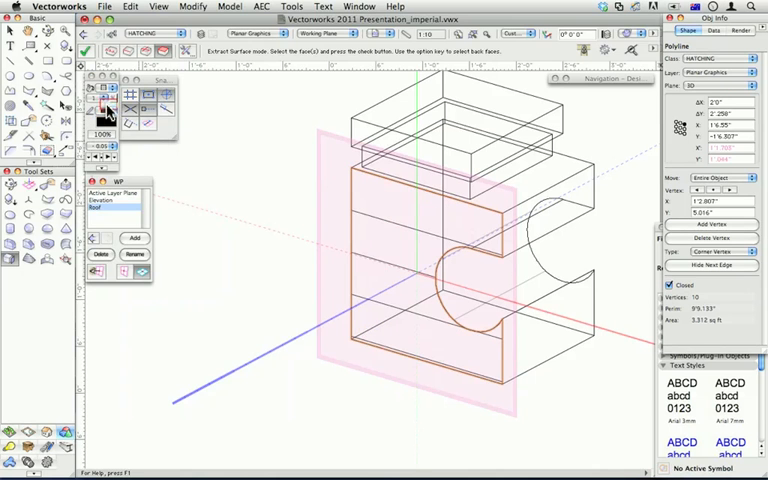
{"action": "left_click", "coordinate": [104, 112]}
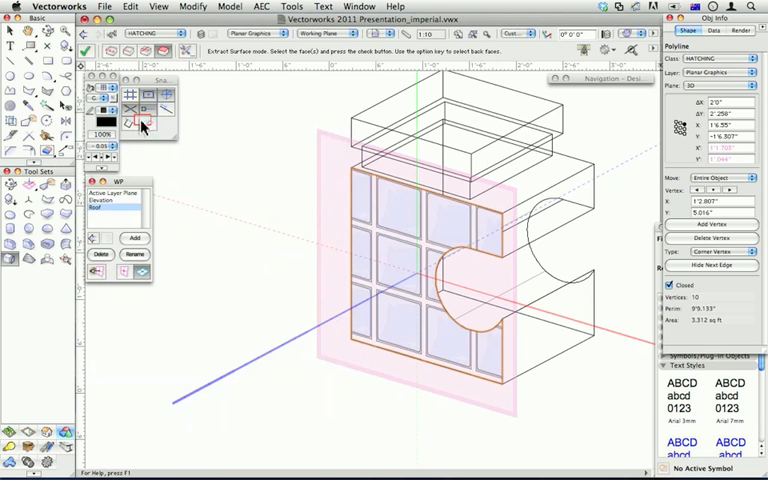
{"action": "mouse_move", "coordinate": [143, 110]}
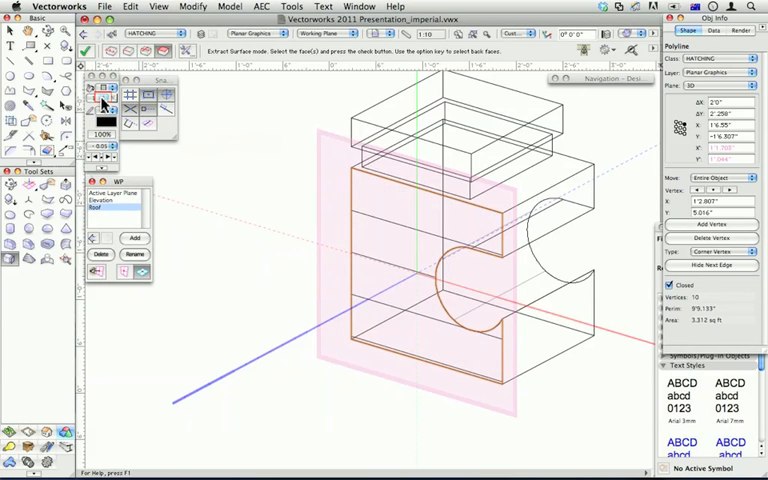
{"action": "mouse_move", "coordinate": [105, 95]}
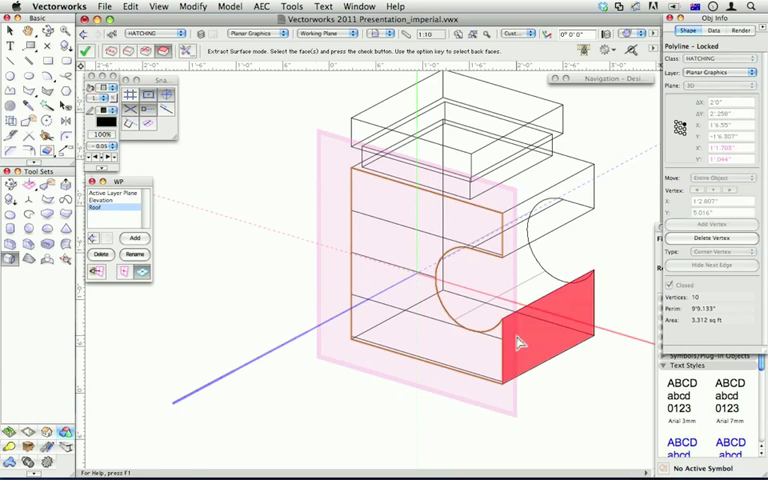
{"action": "left_click", "coordinate": [448, 275]}
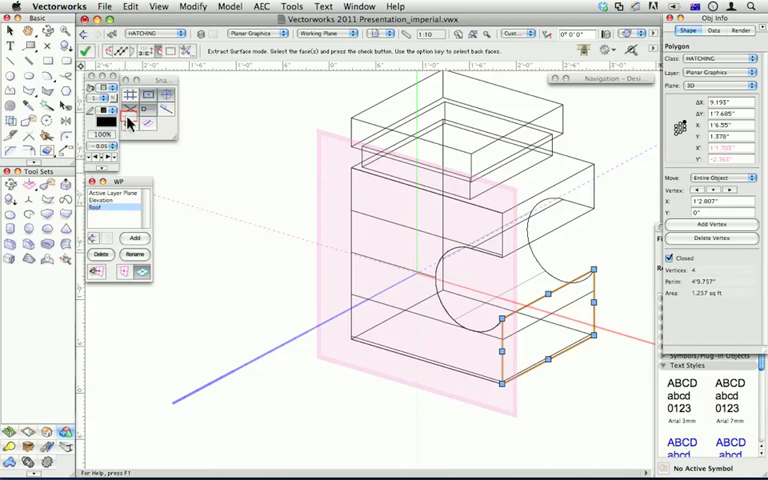
{"action": "left_click", "coordinate": [220, 167]}
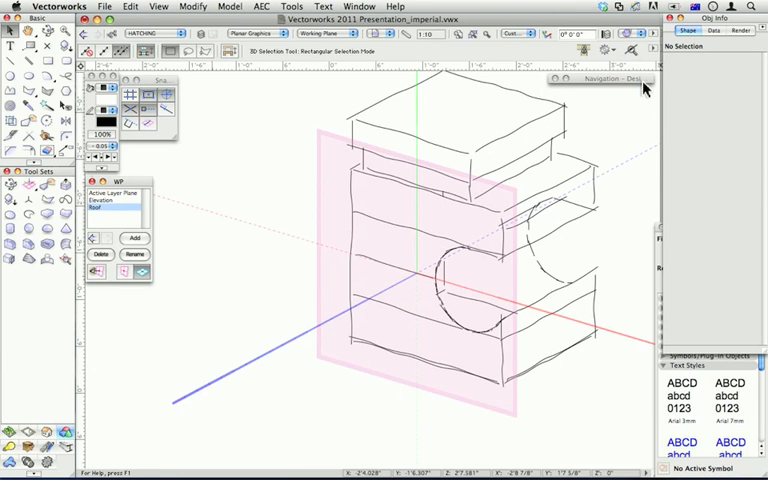
{"action": "mouse_move", "coordinate": [632, 90]}
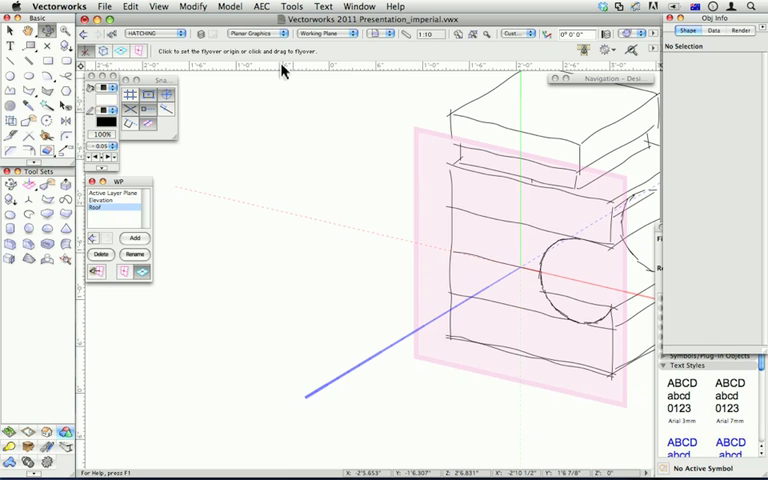
Activate the Planar Graphics _ Landscape layer and view it in Right Isometric
{"action": "left_click", "coordinate": [260, 33]}
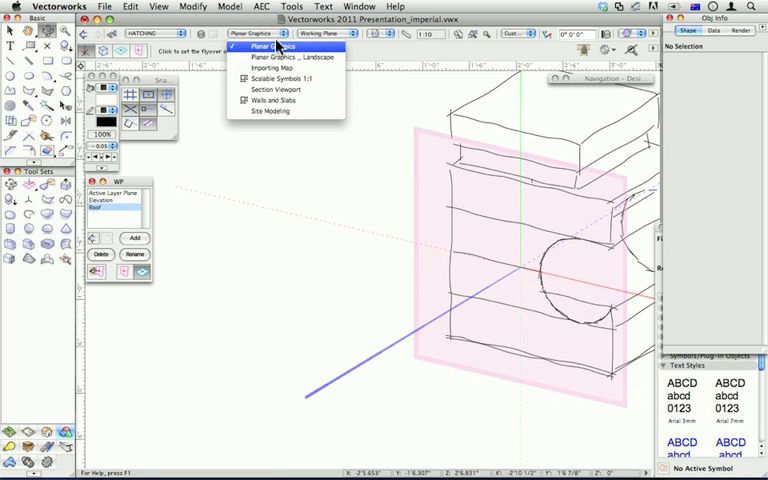
{"action": "left_click", "coordinate": [278, 47]}
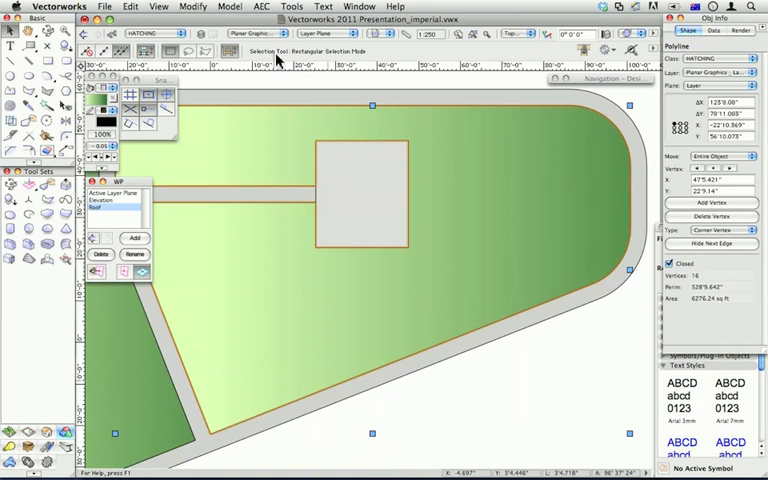
{"action": "left_click", "coordinate": [300, 90]}
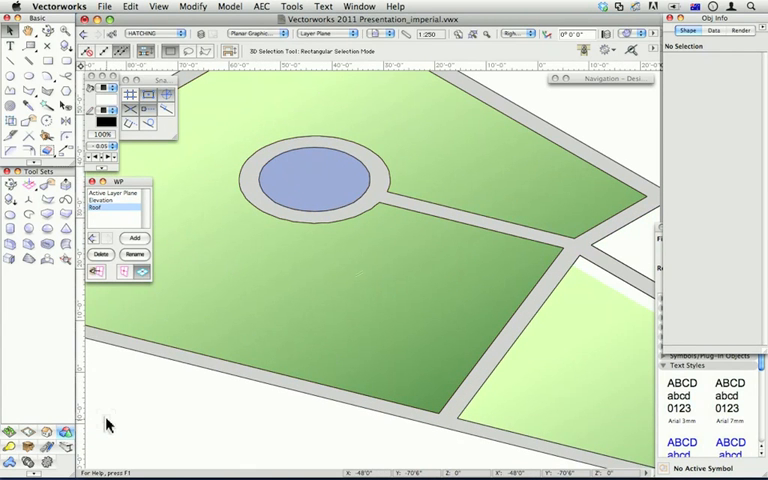
Select the Push/Pull tool for extruding the pond and lawn
{"action": "left_click", "coordinate": [63, 184]}
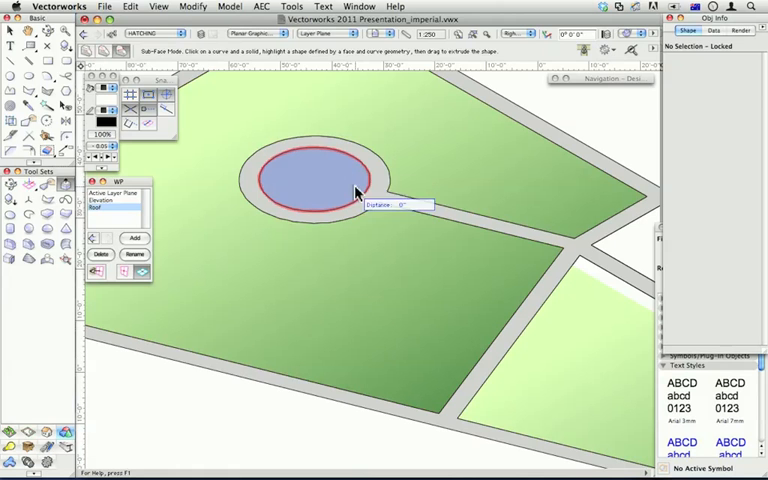
{"action": "mouse_move", "coordinate": [342, 325]}
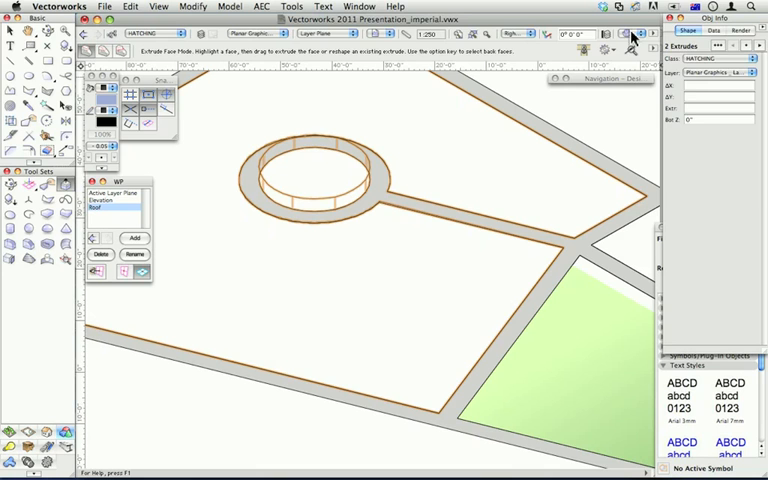
Render the landscape with custom Renderworks settings, then show the design layer list
{"action": "left_click", "coordinate": [633, 34]}
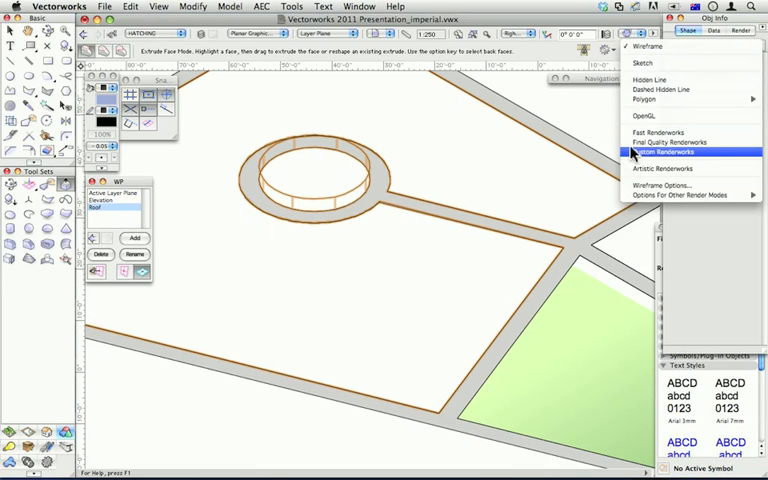
{"action": "left_click", "coordinate": [664, 152]}
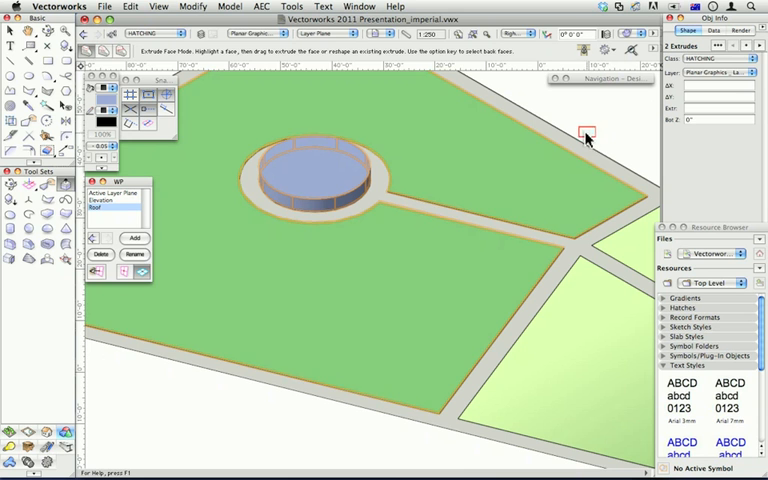
{"action": "left_click", "coordinate": [262, 33]}
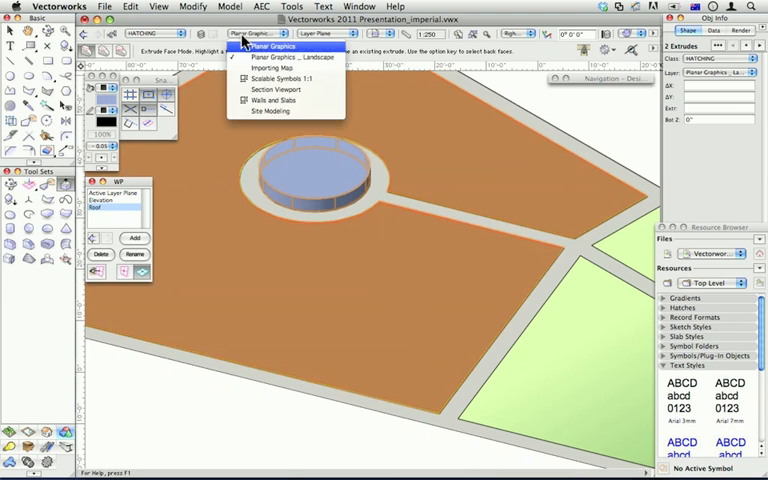
{"action": "mouse_move", "coordinate": [280, 78]}
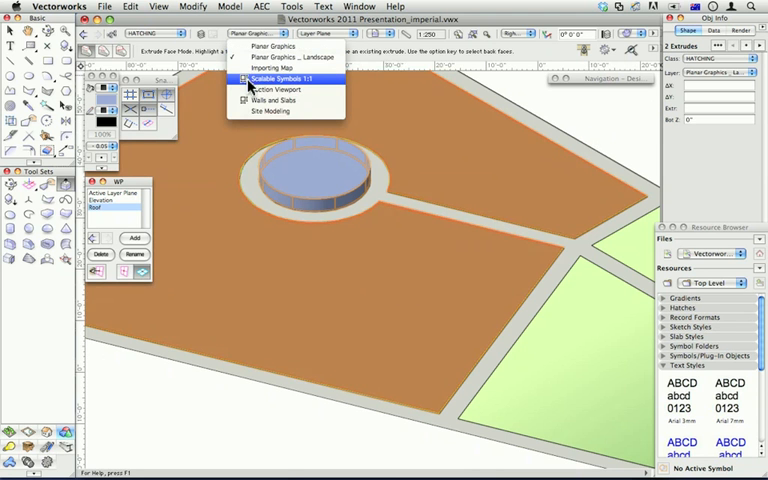
Activate the Scalable Symbols 1:1 layer and inspect the RL PLAN level symbol
{"action": "left_click", "coordinate": [285, 78]}
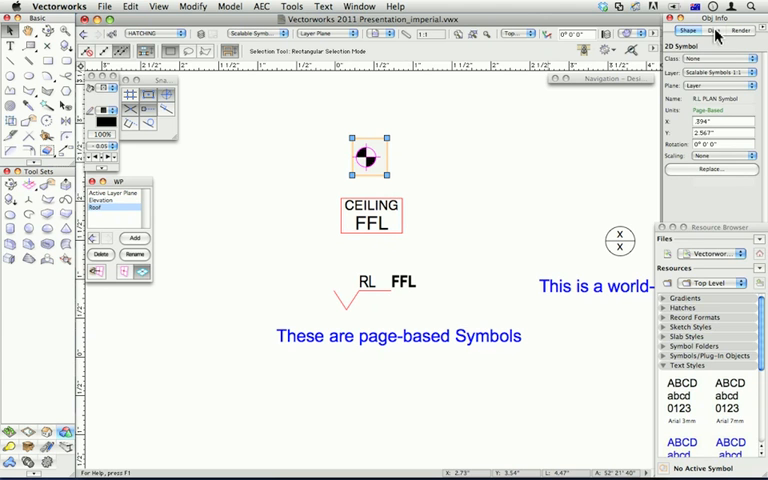
{"action": "left_click", "coordinate": [709, 30]}
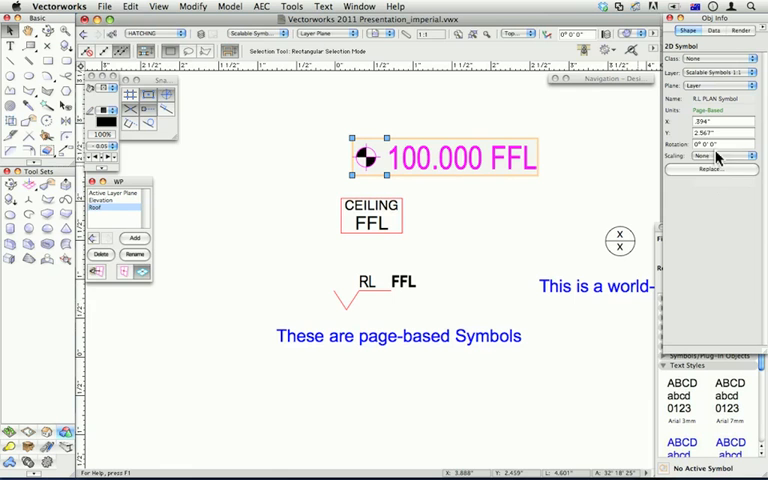
Open the Scaling choices for the '100.000 FFL' level symbol to pick Symmetric
{"action": "left_click", "coordinate": [712, 155]}
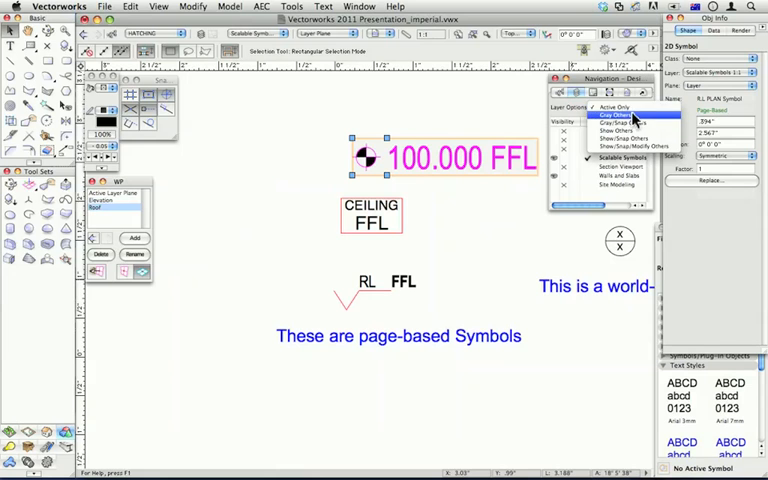
Set Layer Options to Gray/Snap Others and activate the Walls and Slabs layer
{"action": "left_click", "coordinate": [610, 107]}
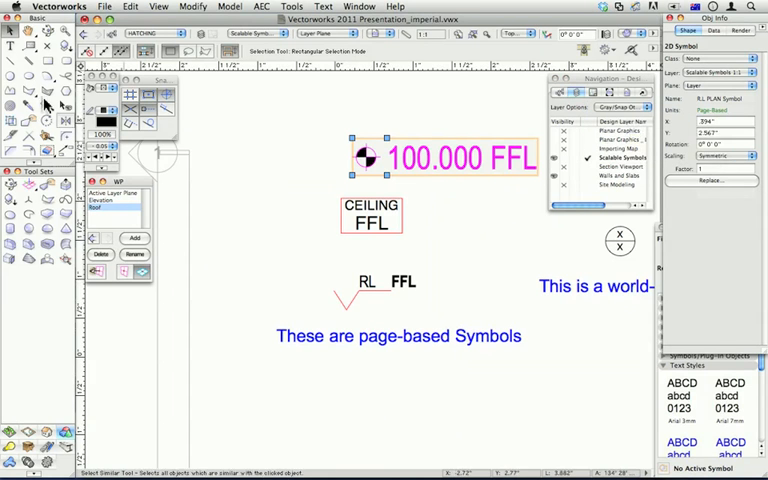
{"action": "left_click", "coordinate": [47, 103]}
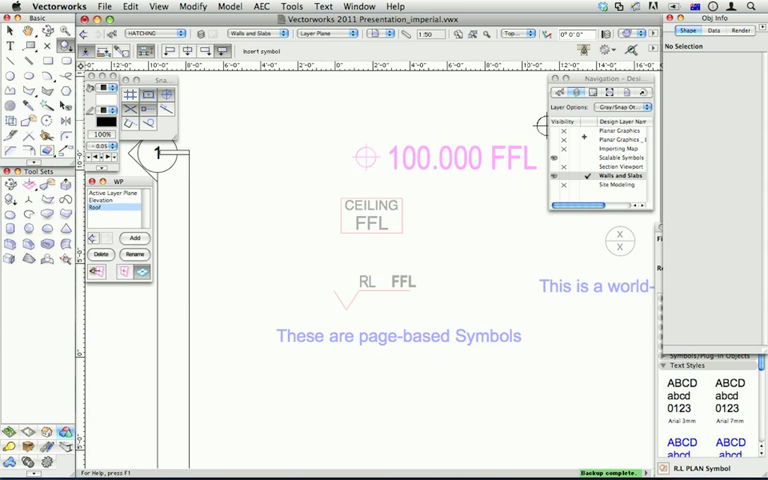
Set Layer Options to Active Only so only Walls and Slabs shows
{"action": "left_click", "coordinate": [600, 107]}
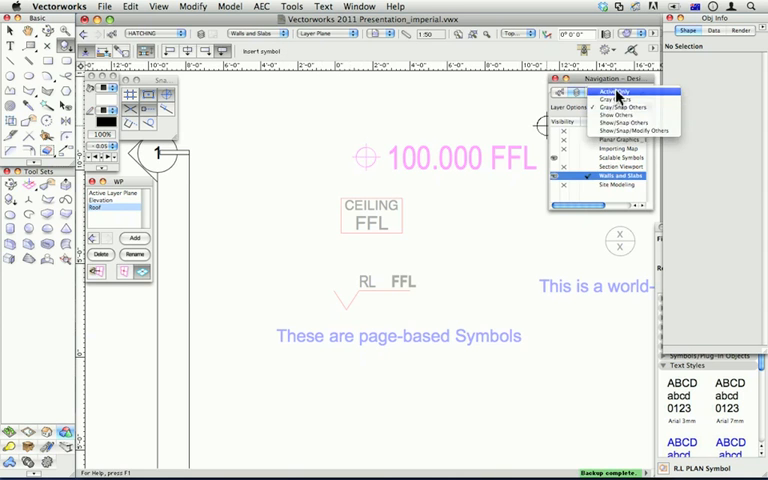
{"action": "left_click", "coordinate": [611, 91]}
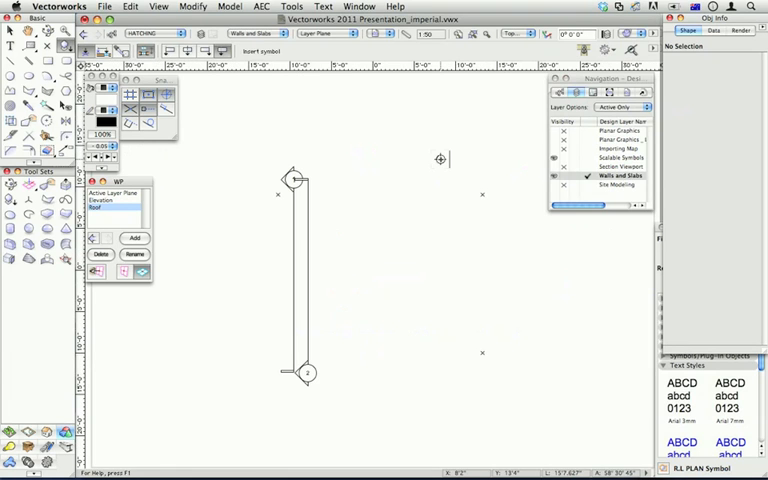
{"action": "mouse_move", "coordinate": [440, 159]}
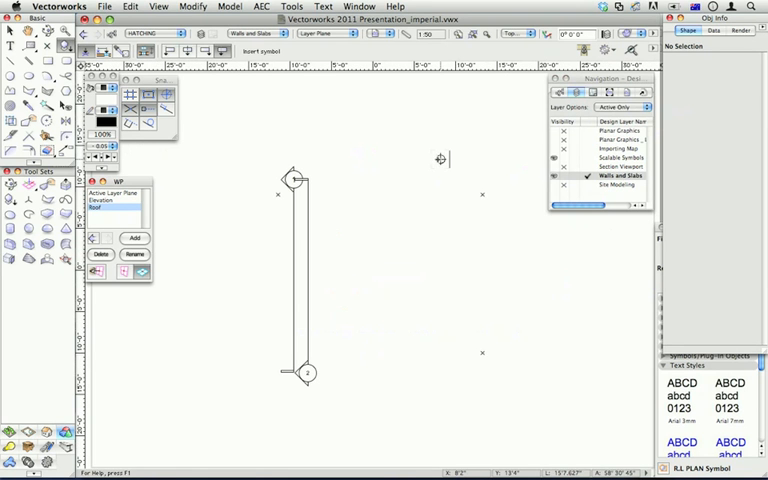
{"action": "mouse_move", "coordinate": [186, 297]}
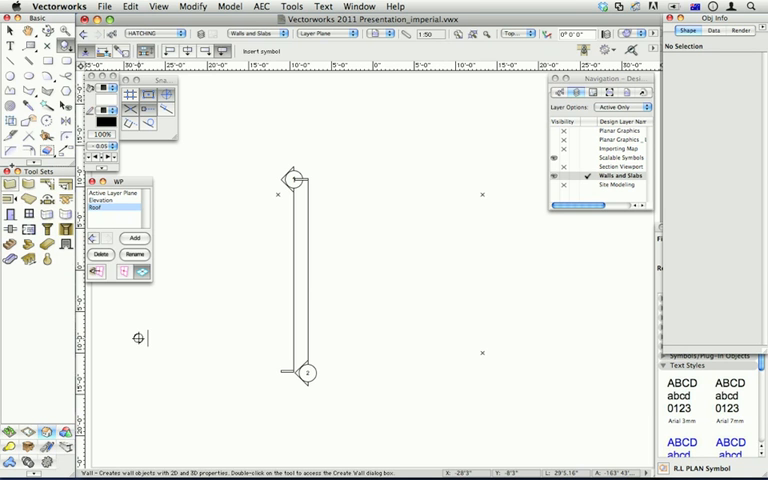
Choose the Wall tool to reach the External EPS w/battens wall preferences
{"action": "left_click", "coordinate": [207, 51]}
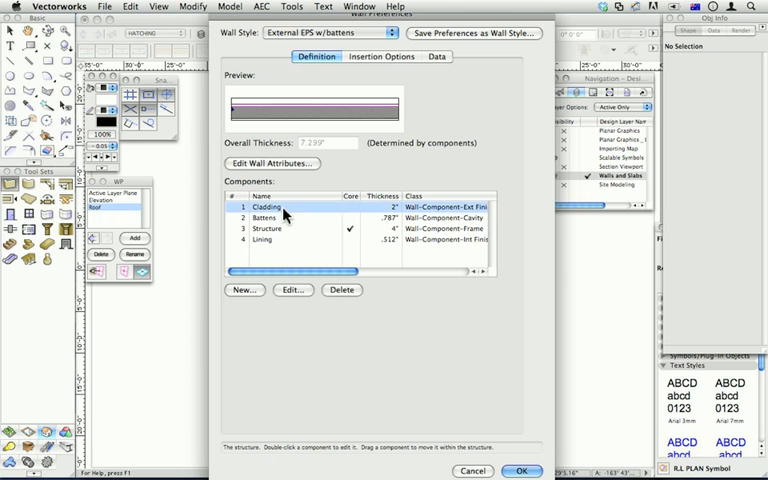
Edit the Cladding component to follow wall peaks with a -2 bottom offset
{"action": "double_click", "coordinate": [267, 207]}
{"action": "type", "text": "-2"}
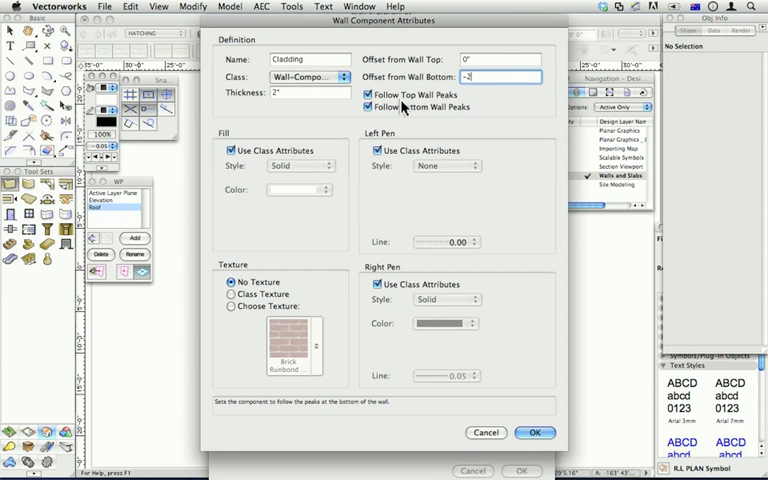
Confirm the Cladding attribute changes and accept the Wall Preferences
{"action": "left_click", "coordinate": [535, 432]}
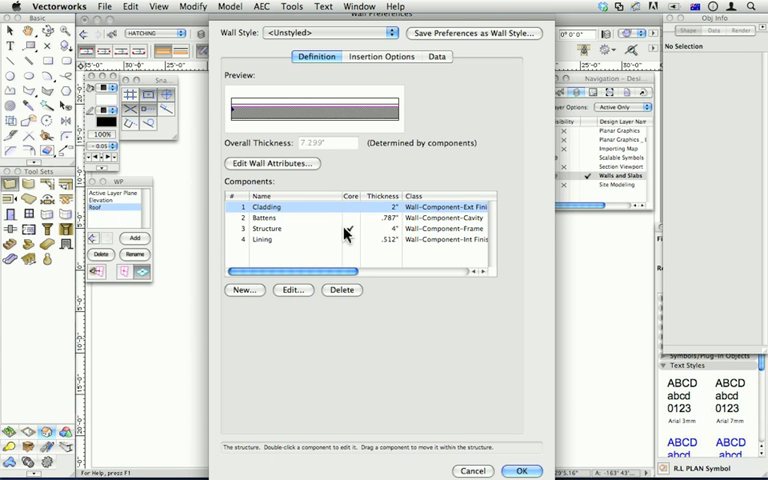
{"action": "left_click", "coordinate": [350, 228]}
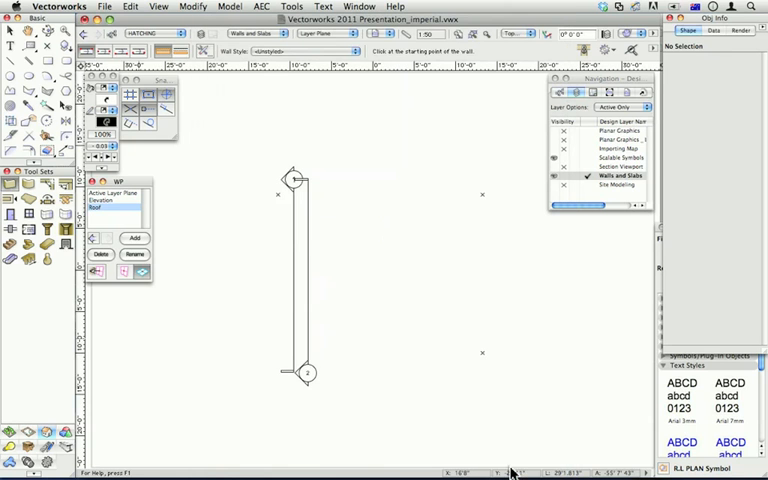
{"action": "mouse_move", "coordinate": [303, 141]}
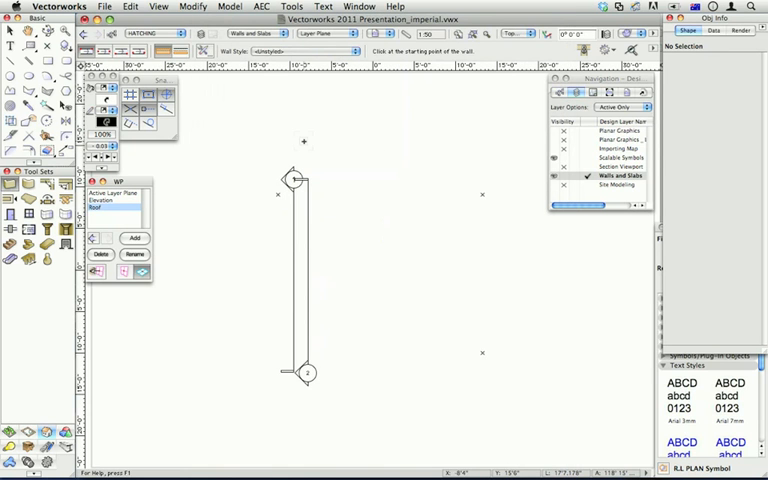